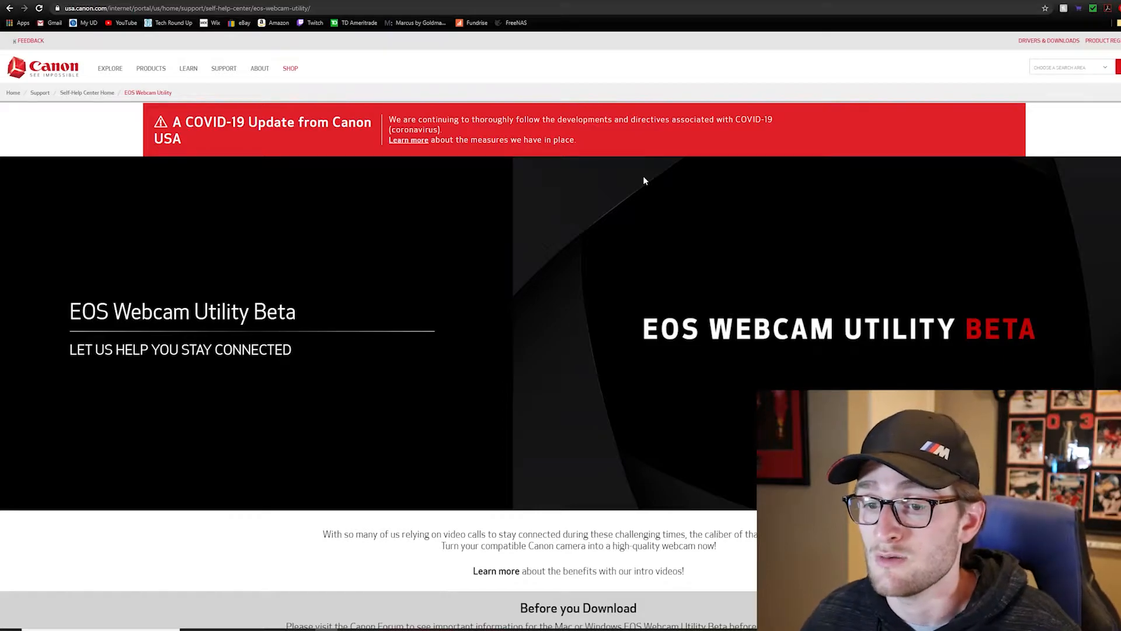
- Scroll the EOS Webcam Utility Beta page to the download instructions and supported camera lists
{"action": "scroll", "scroll_direction": "down", "scroll_amount": 3}
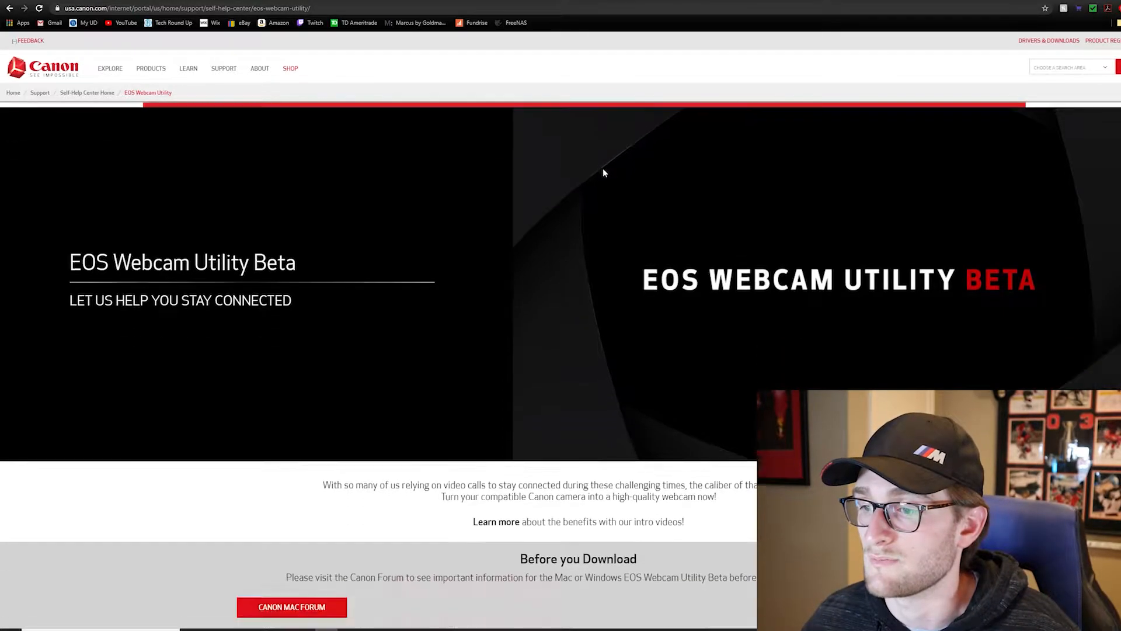
{"action": "scroll", "scroll_direction": "down", "scroll_amount": 3}
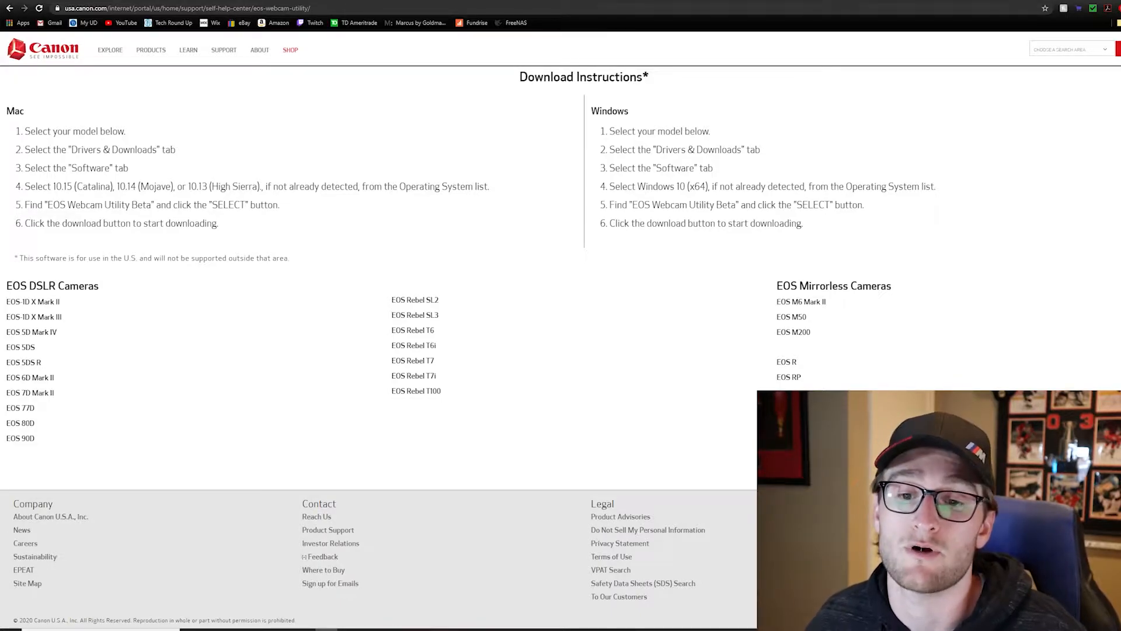
{"action": "mouse_move", "coordinate": [78, 325]}
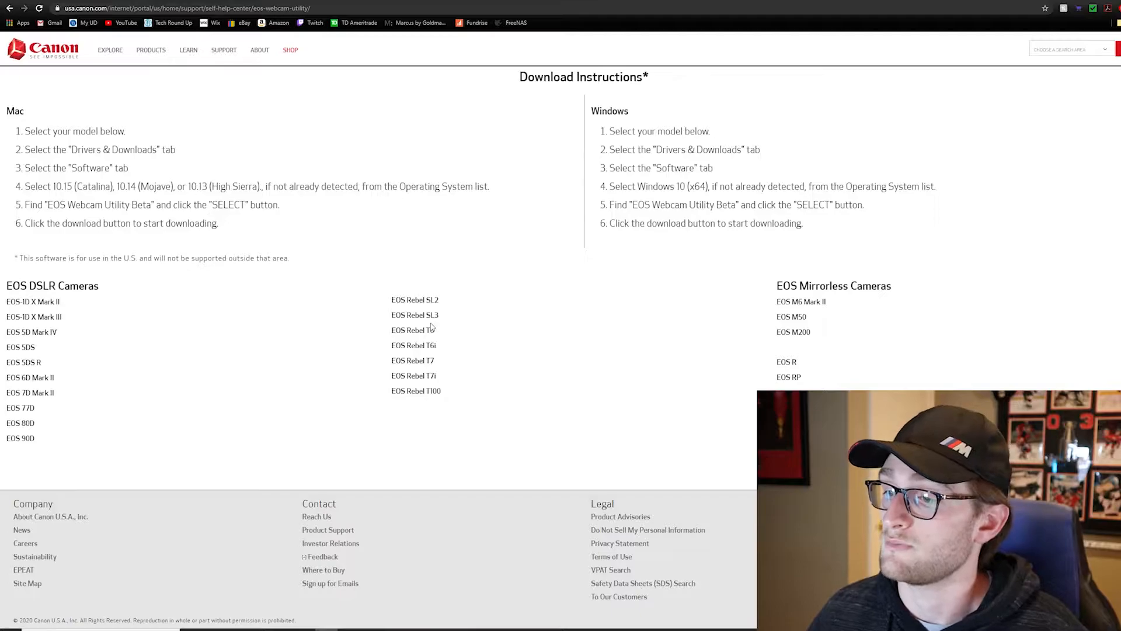
{"action": "mouse_move", "coordinate": [1061, 163]}
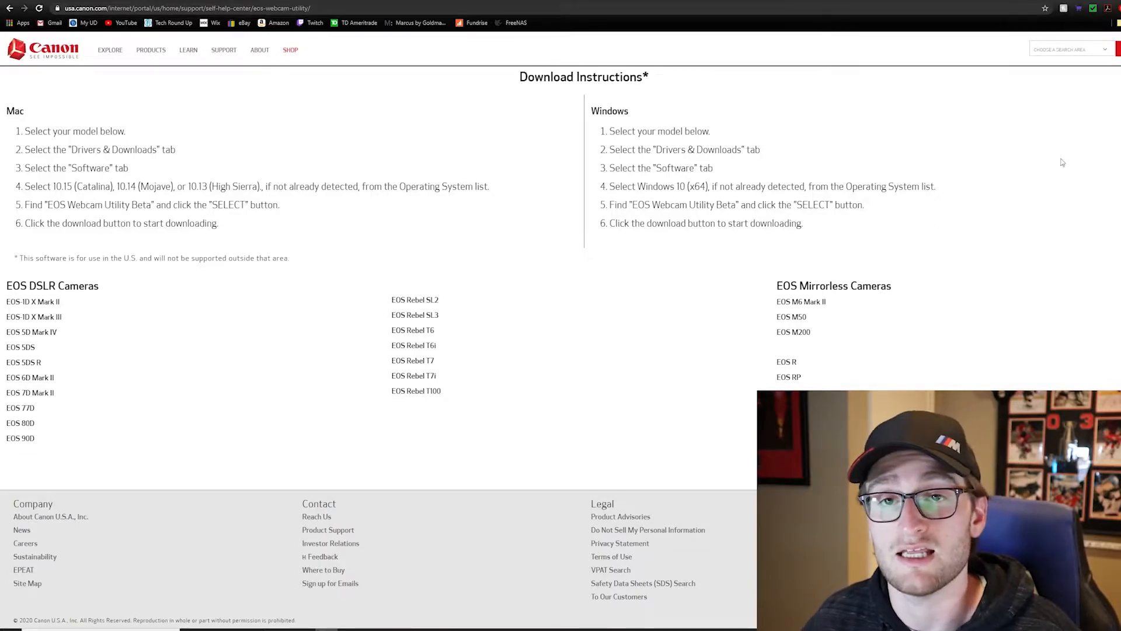
{"action": "mouse_move", "coordinate": [761, 245]}
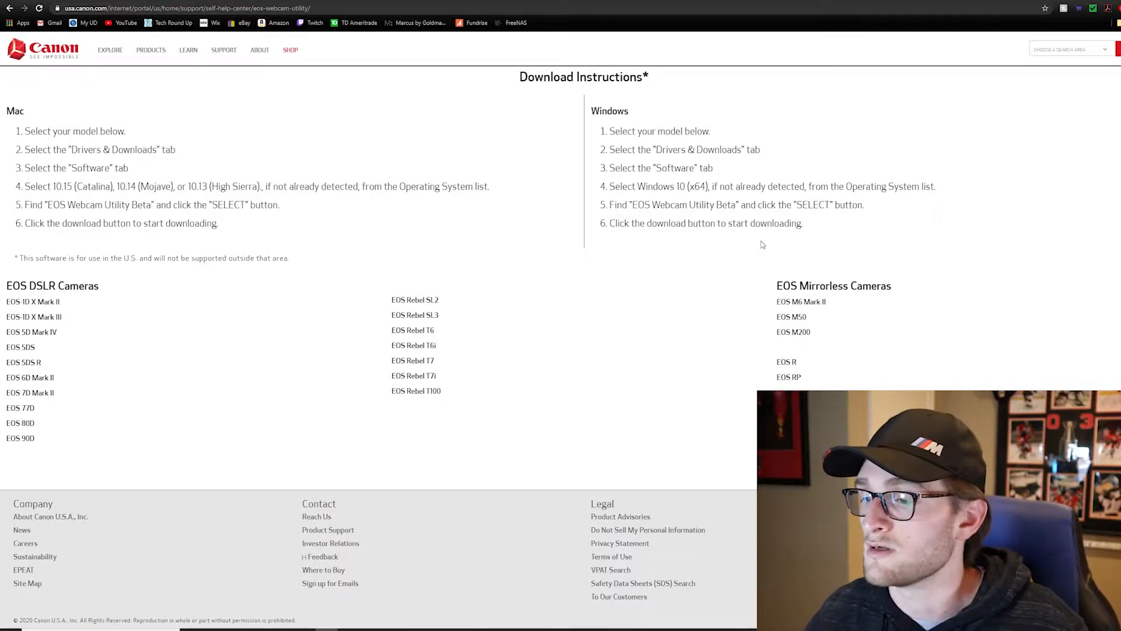
{"action": "mouse_move", "coordinate": [973, 318]}
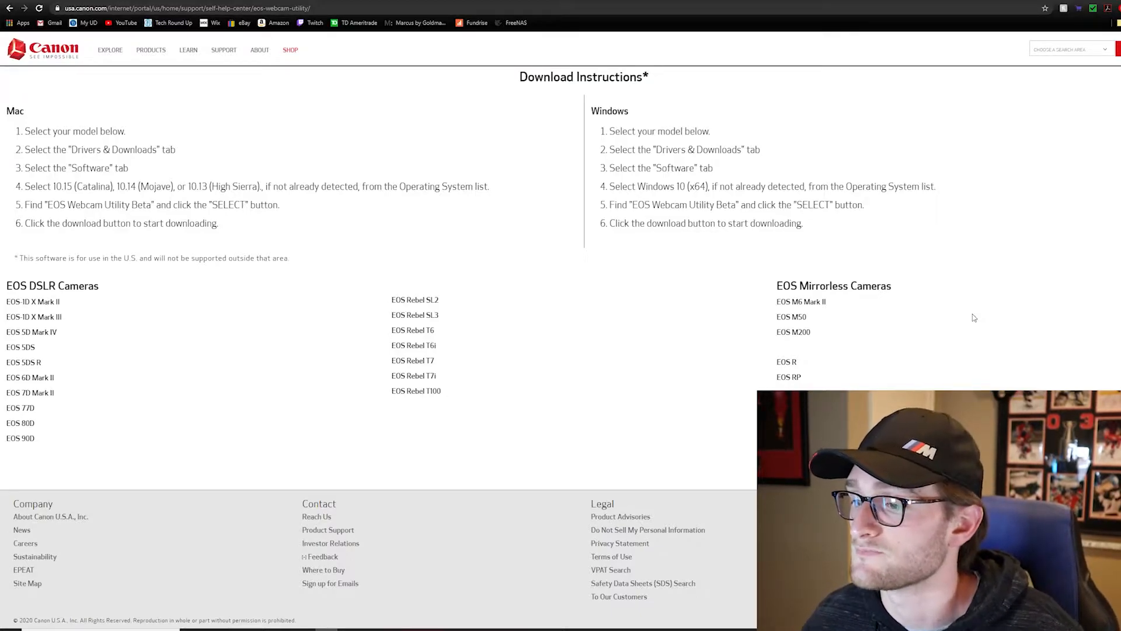
{"action": "mouse_move", "coordinate": [790, 317]}
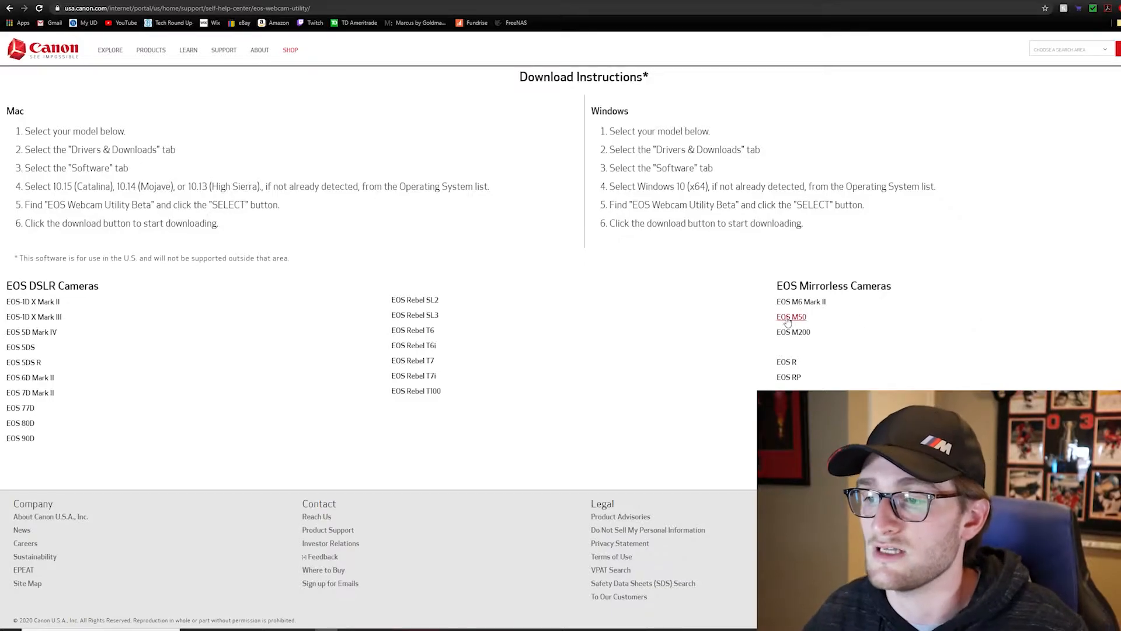
- Download EOS Webcam Utility Beta 0.9.0 for Windows from the EOS M50 support page
{"action": "left_click", "coordinate": [790, 316]}
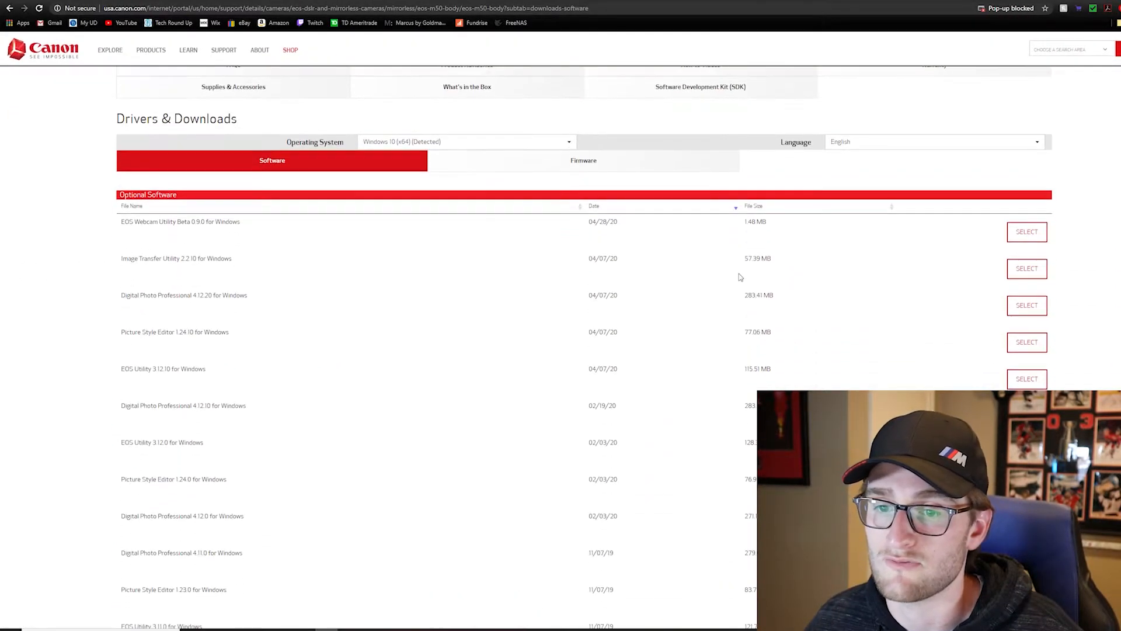
{"action": "mouse_move", "coordinate": [254, 235]}
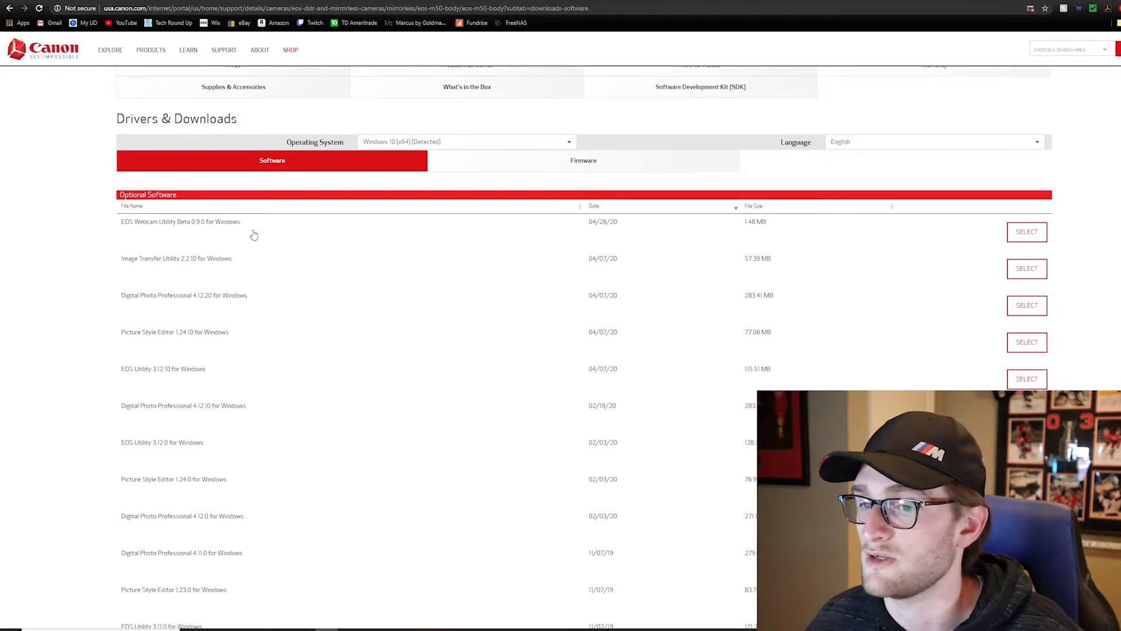
{"action": "mouse_move", "coordinate": [1048, 235]}
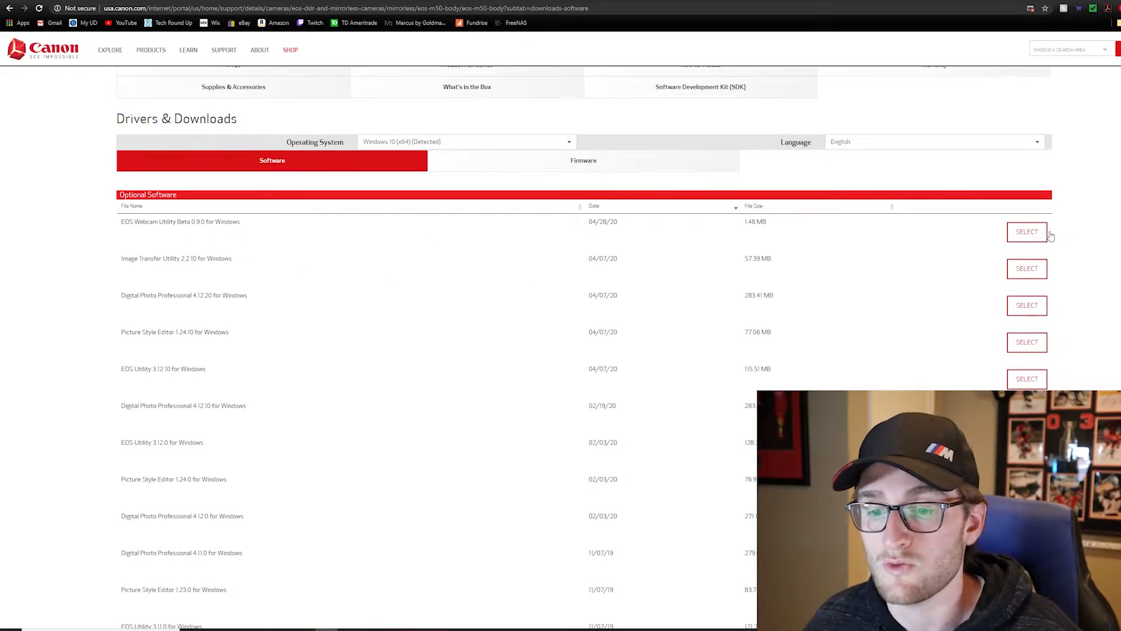
{"action": "mouse_move", "coordinate": [1046, 236]}
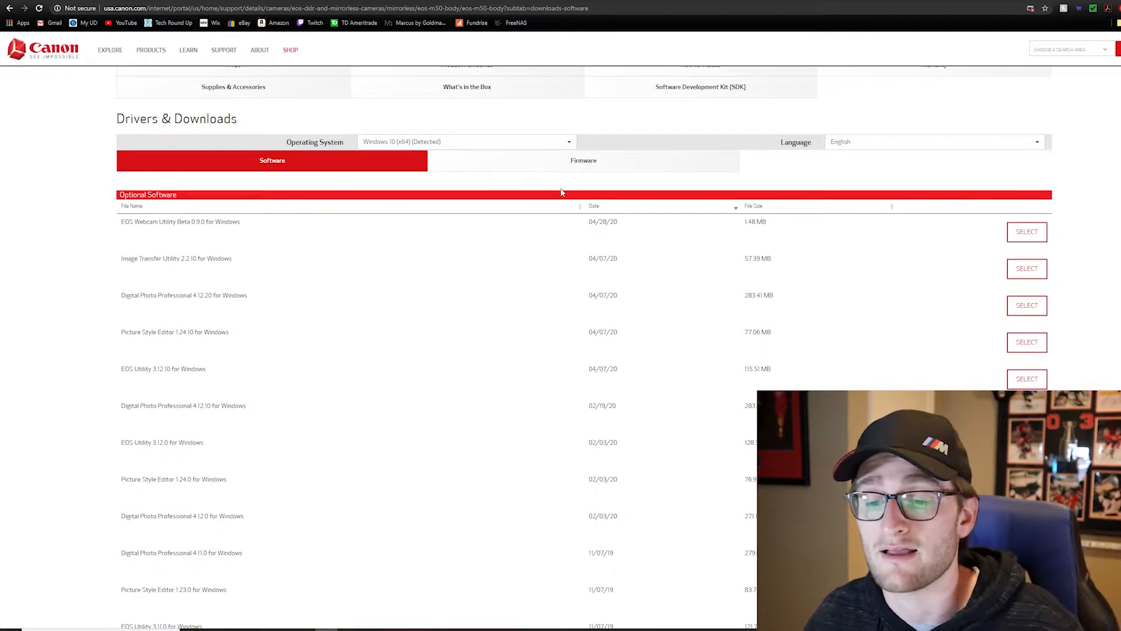
{"action": "scroll", "scroll_direction": "down", "scroll_amount": 3}
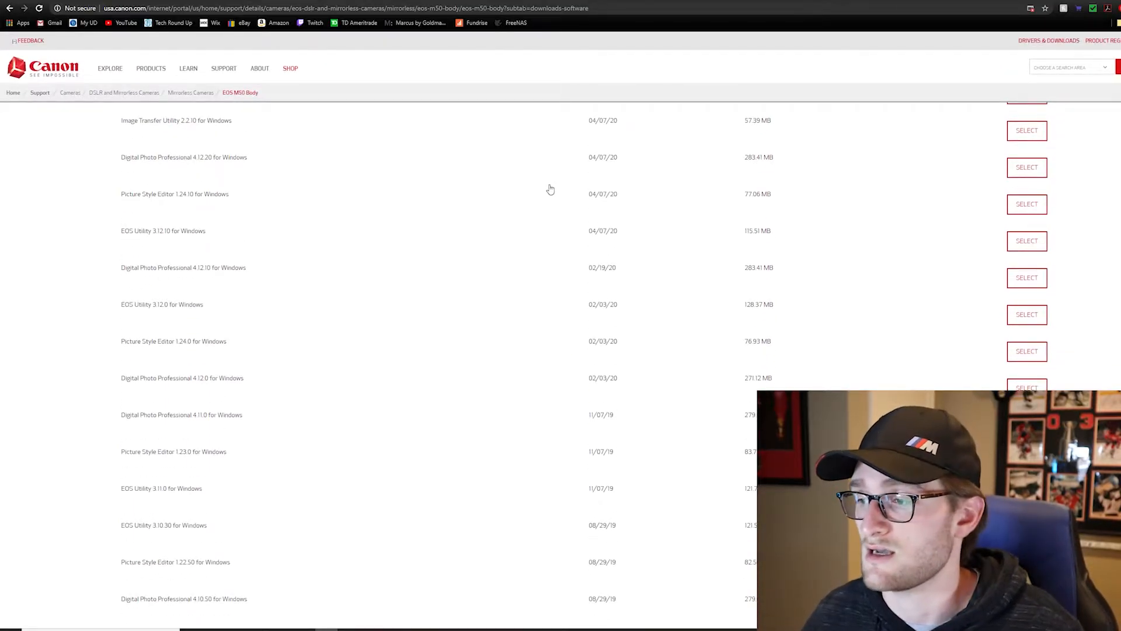
{"action": "scroll", "scroll_direction": "up", "scroll_amount": 3}
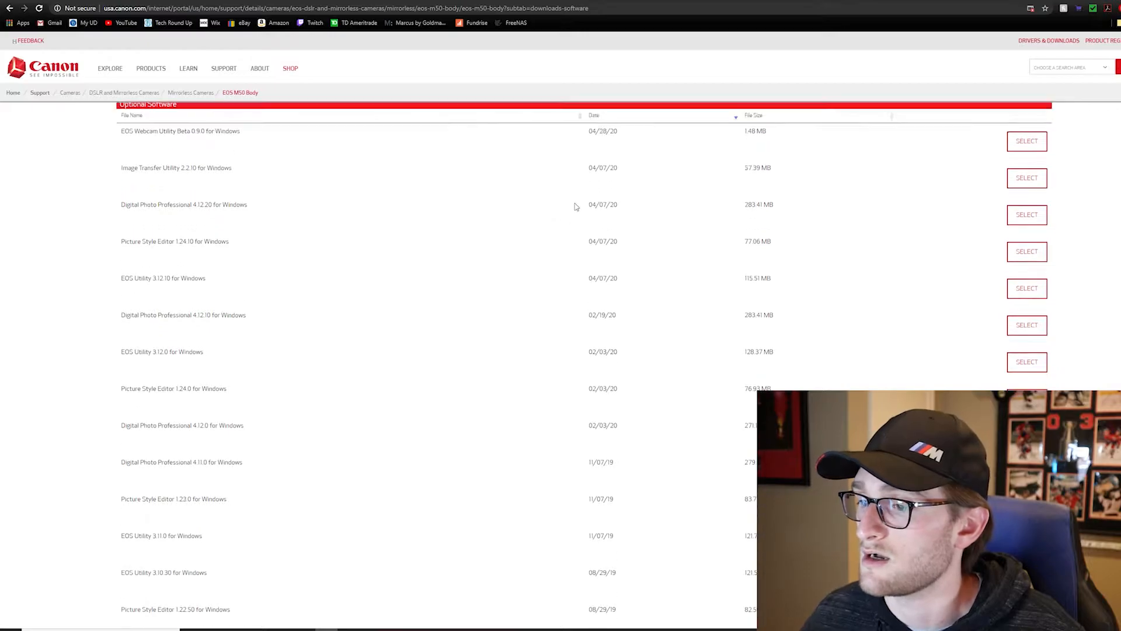
{"action": "left_click", "coordinate": [1026, 140]}
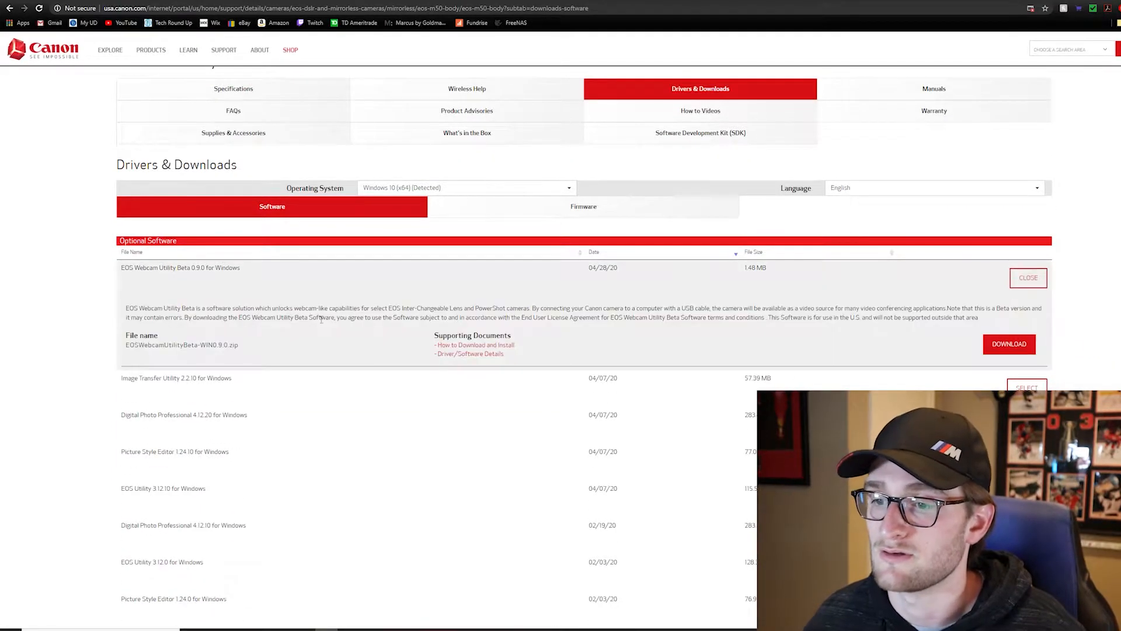
{"action": "left_click", "coordinate": [1009, 344]}
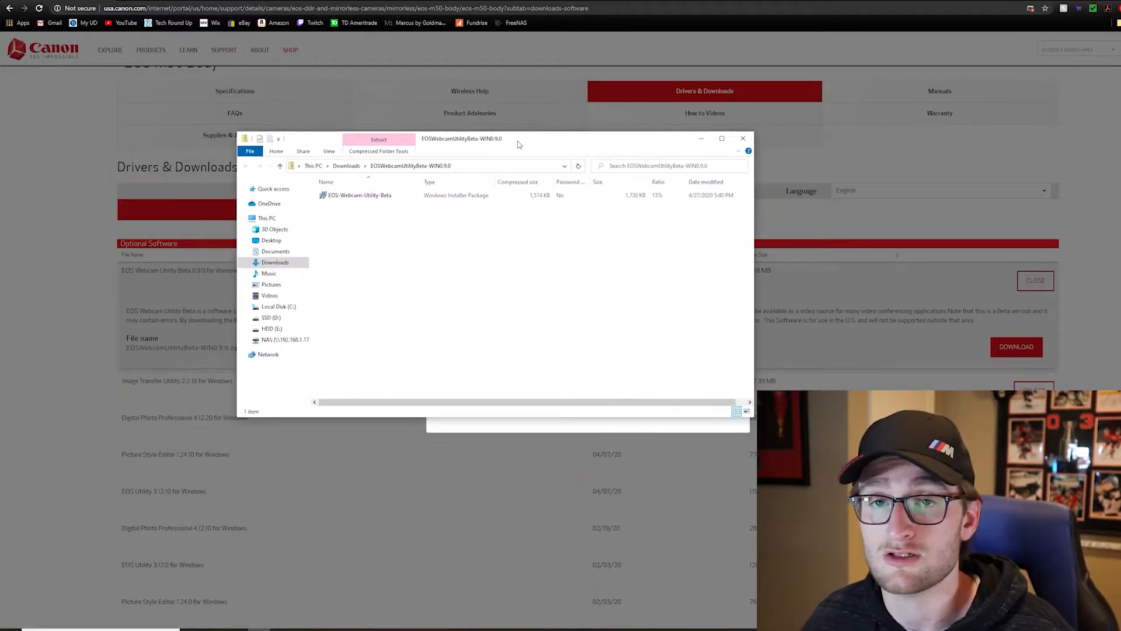
- Select the EOS-Webcam-Utility-Beta Windows Installer Package inside the downloaded zip
{"action": "left_click", "coordinate": [359, 195]}
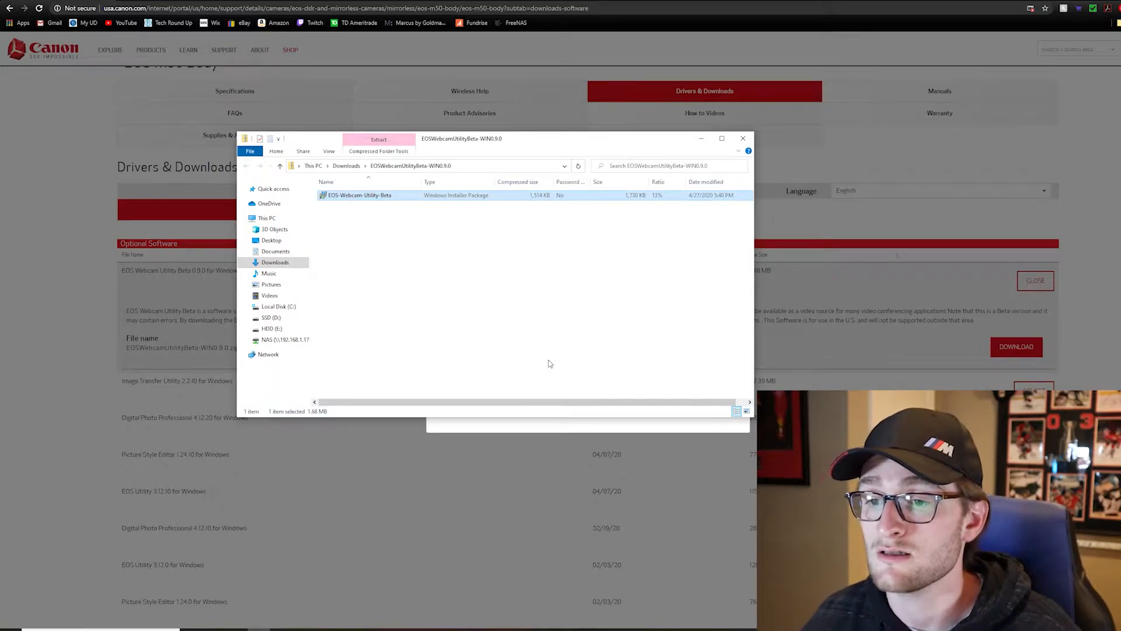
{"action": "mouse_move", "coordinate": [359, 247]}
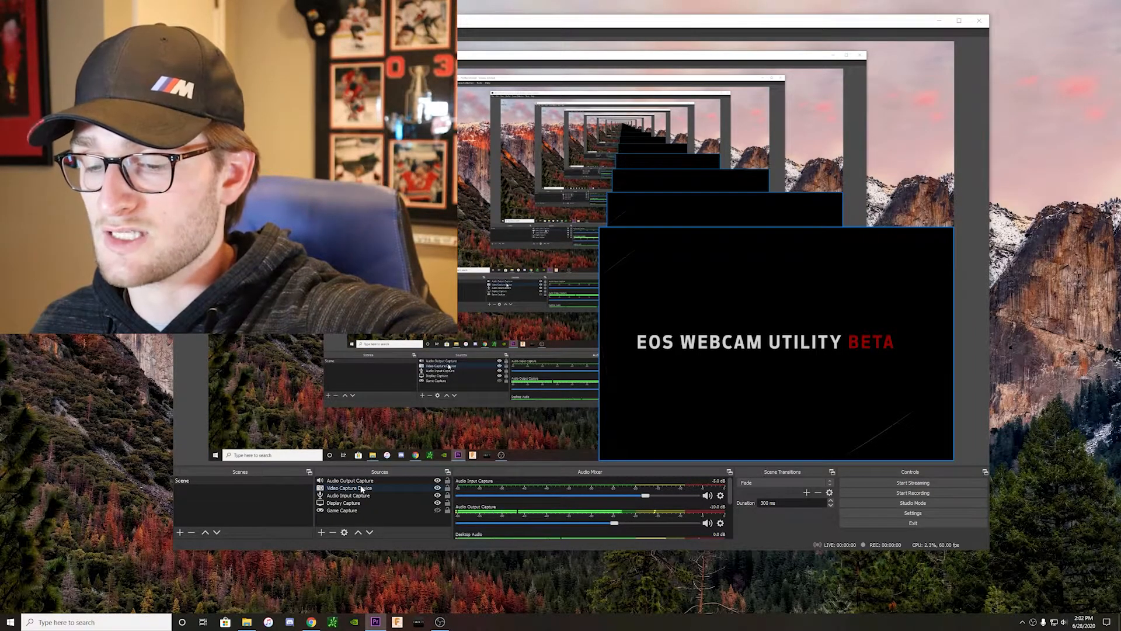
- Set the Video Capture Device source's device to EOS Webcam Utility Beta and confirm
{"action": "right_click", "coordinate": [350, 488]}
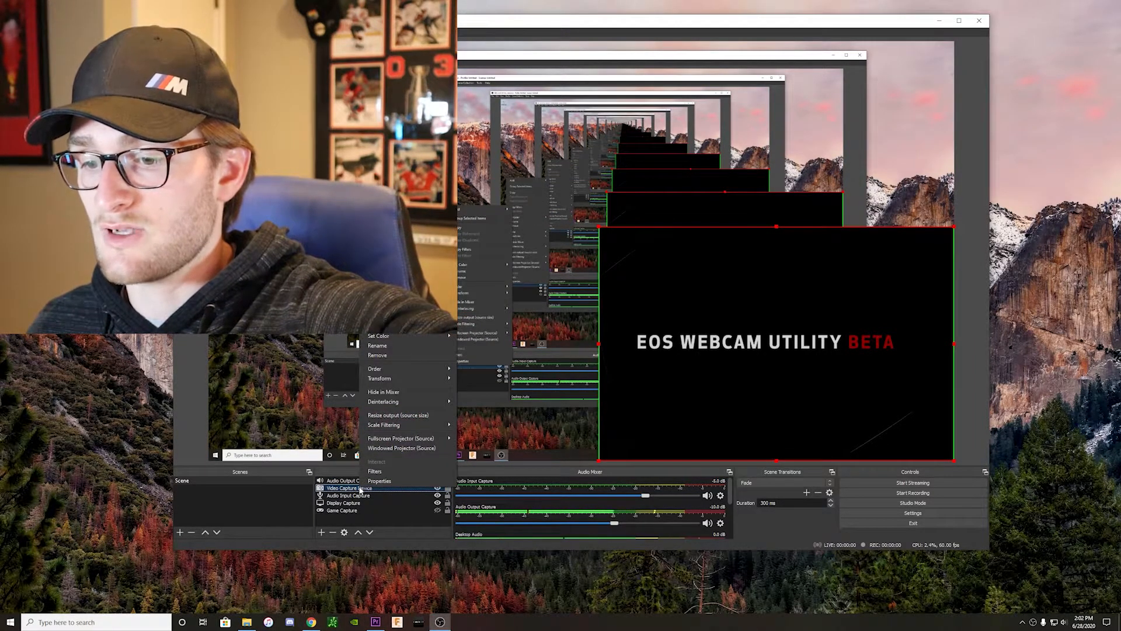
{"action": "mouse_move", "coordinate": [379, 481]}
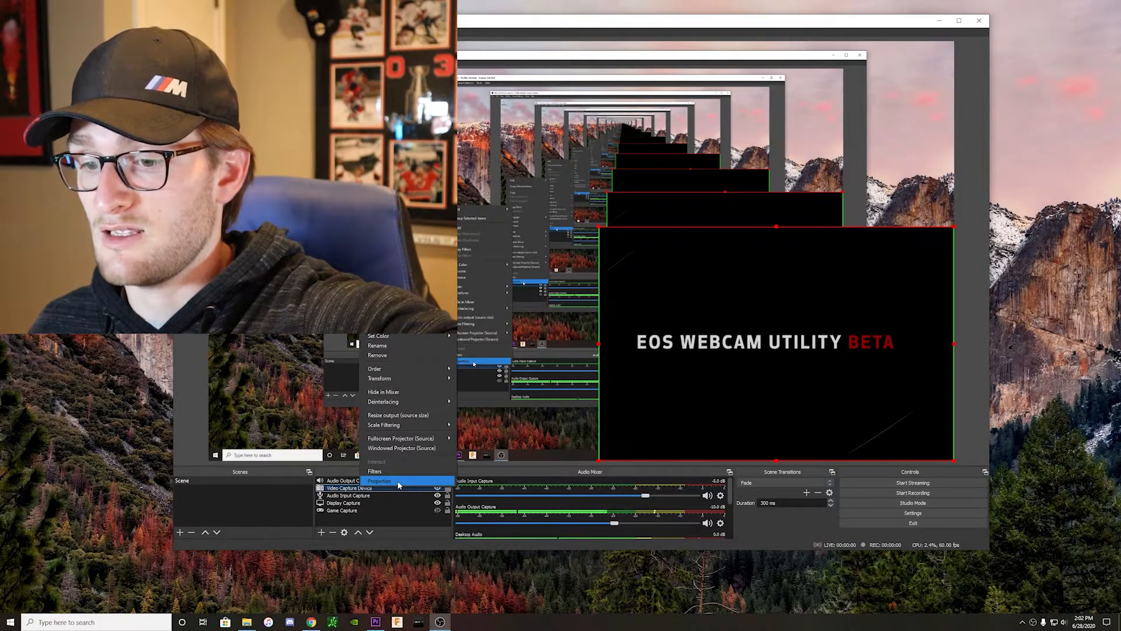
{"action": "left_click", "coordinate": [379, 480]}
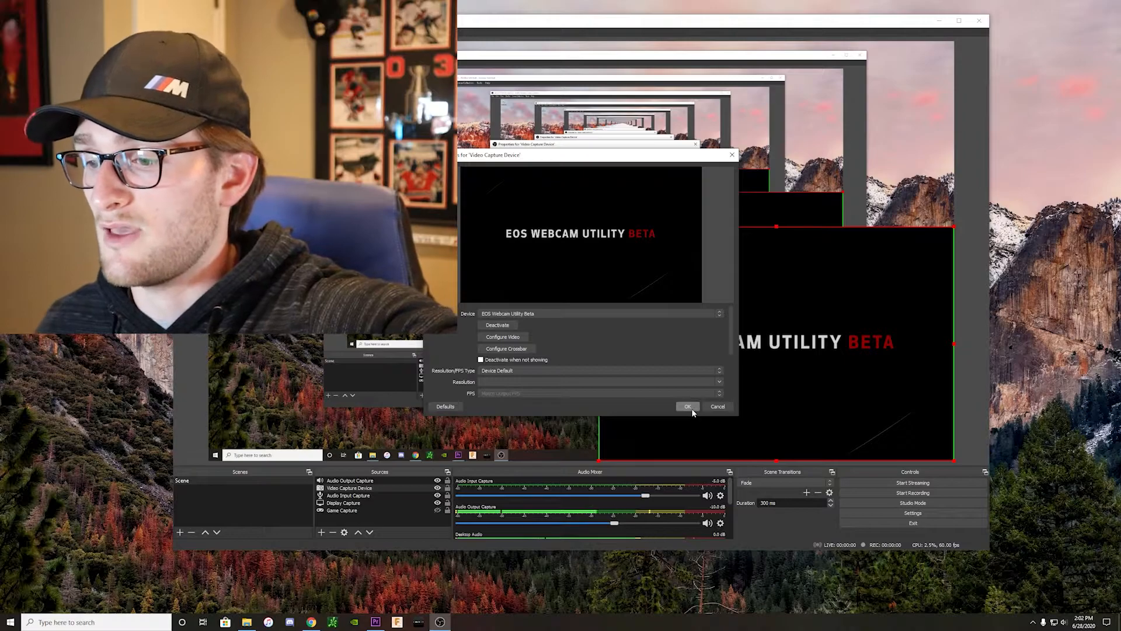
{"action": "left_click", "coordinate": [687, 406]}
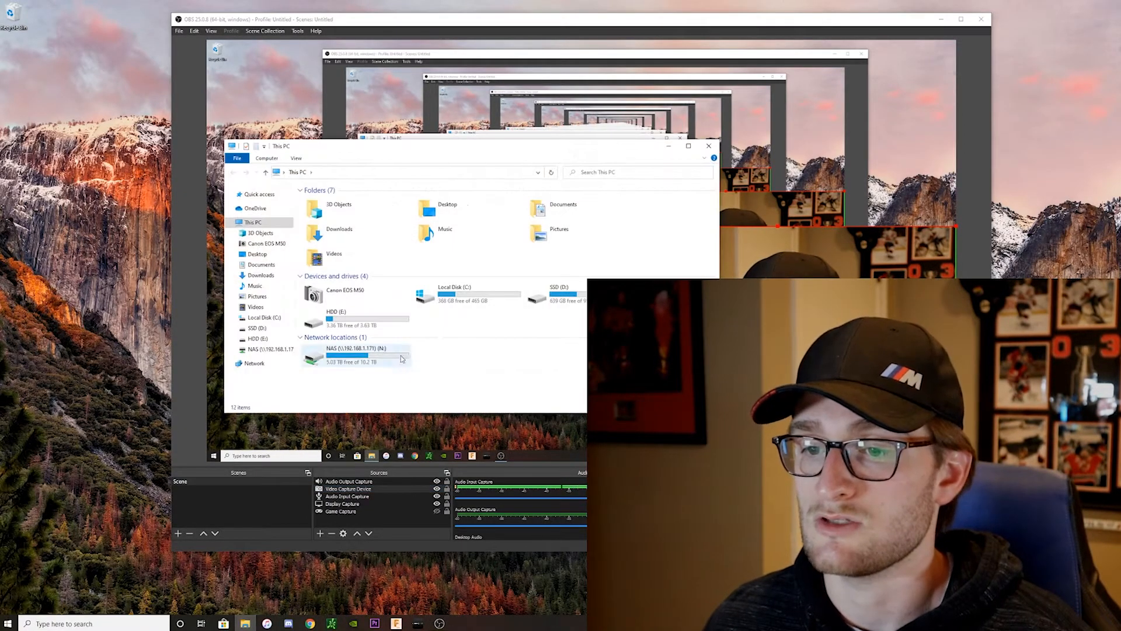
- Select the Canon EOS M50 under Devices and drives, then close This PC
{"action": "left_click", "coordinate": [351, 290]}
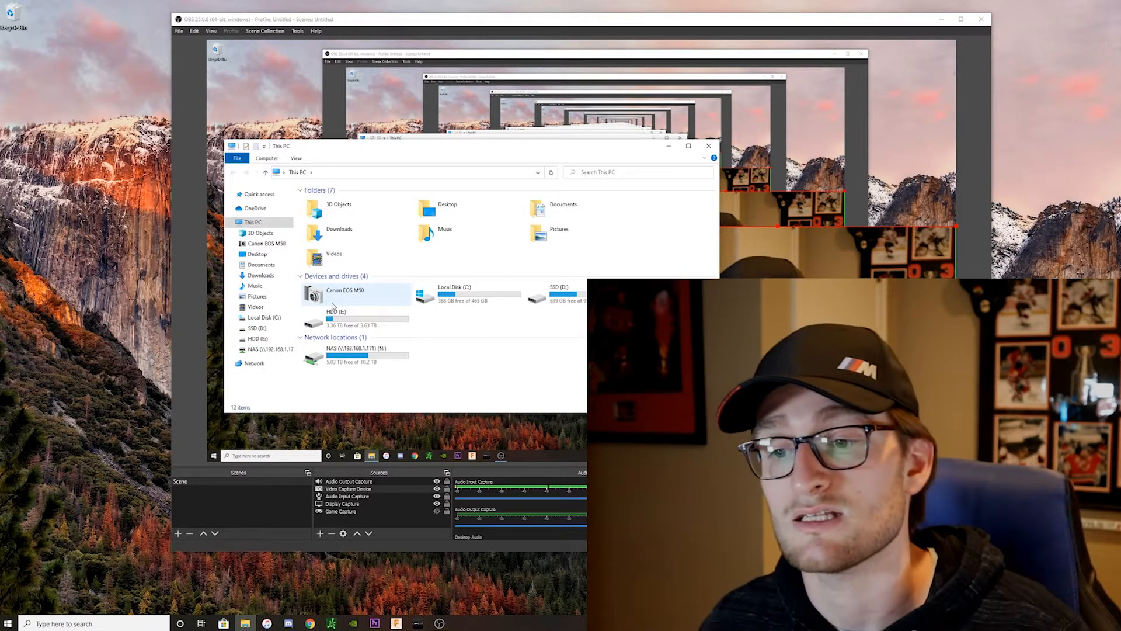
{"action": "mouse_move", "coordinate": [708, 145]}
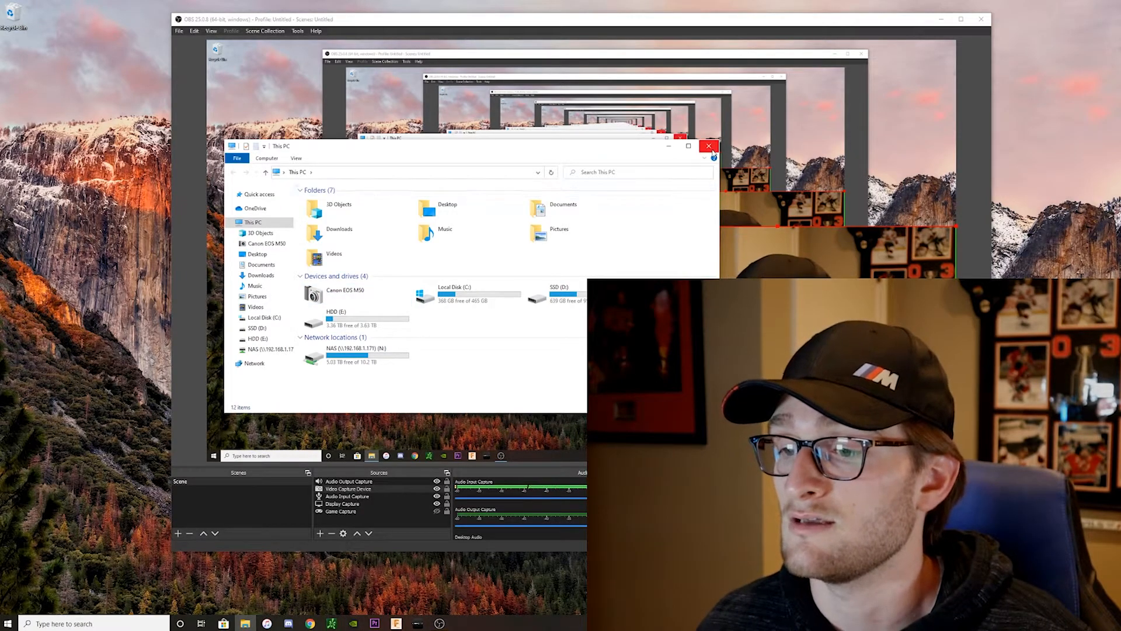
{"action": "left_click", "coordinate": [708, 146]}
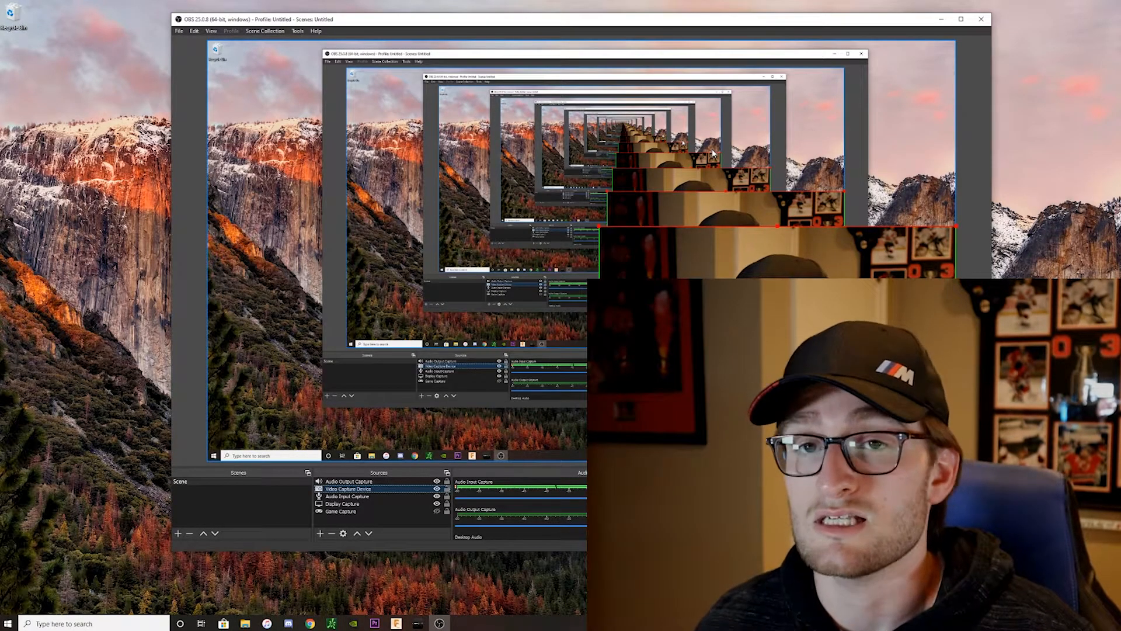